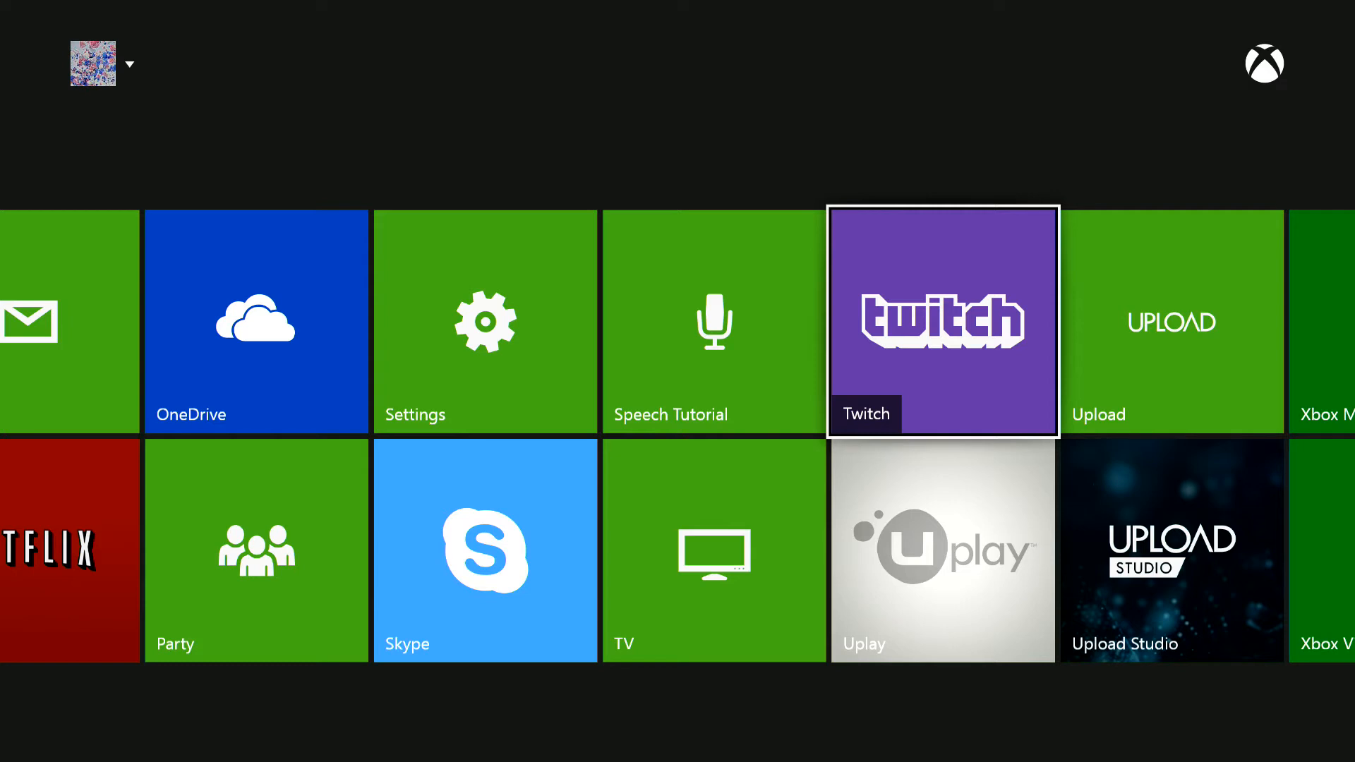
Launch the Twitch app from its tile in the Pins row.
{"action": "scroll", "scroll_direction": "right", "scroll_amount": 3}
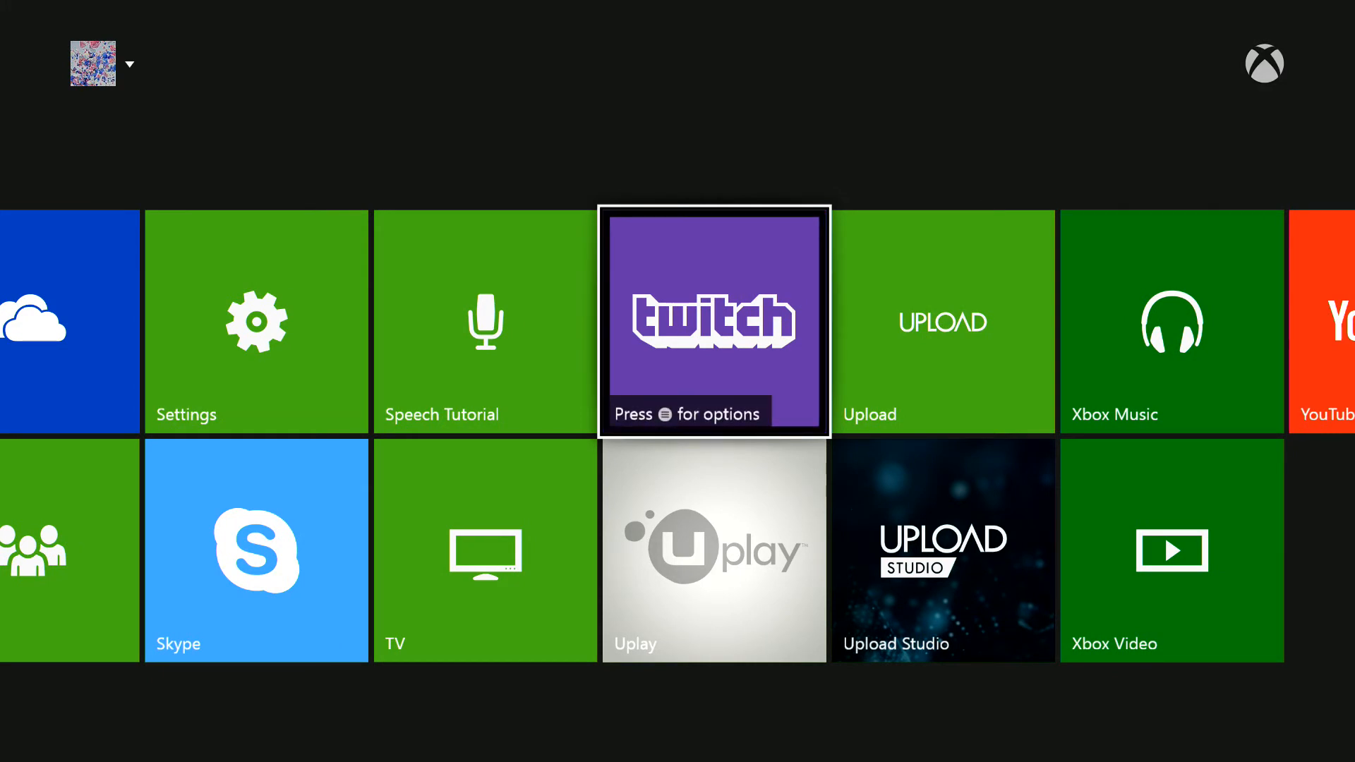
{"action": "left_click", "coordinate": [713, 322]}
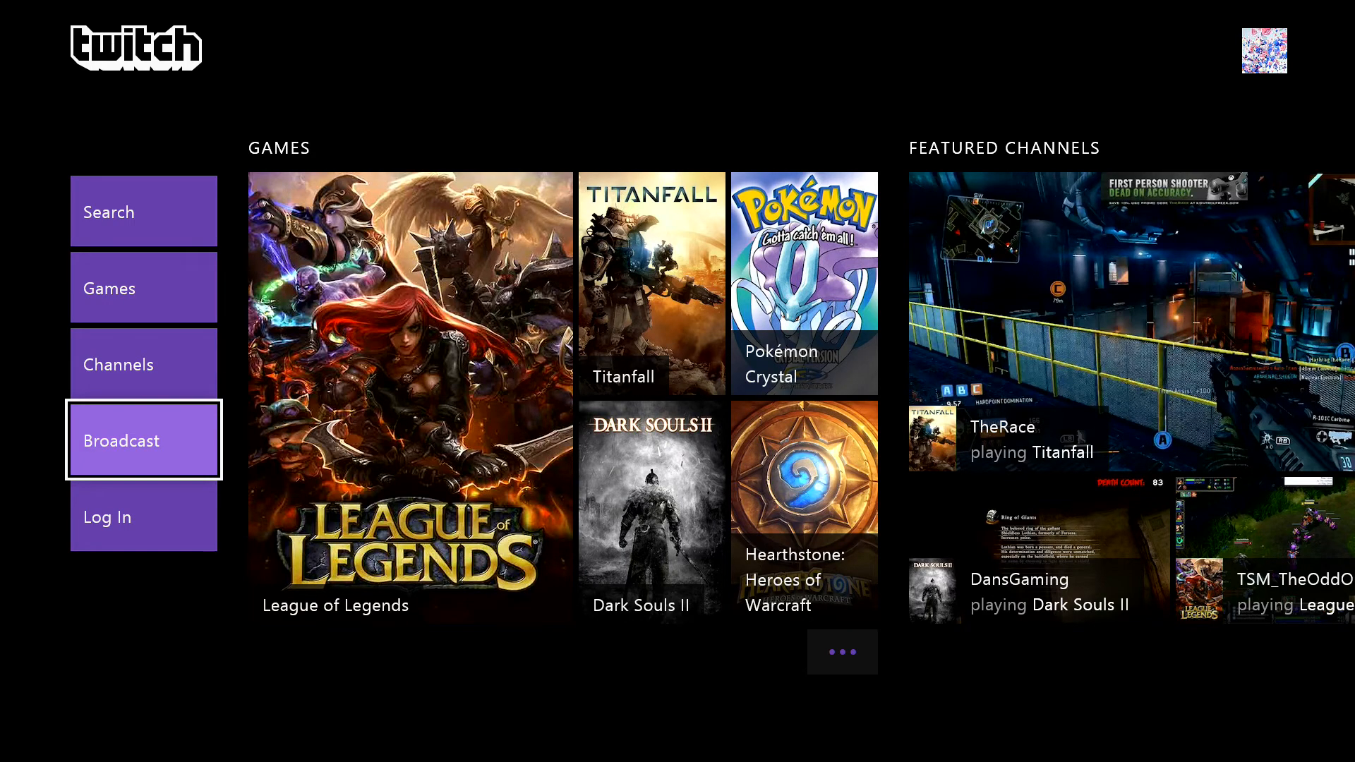
Choose Broadcast from the Twitch menu to bring up the snapped setup panel.
{"action": "left_click", "coordinate": [144, 440]}
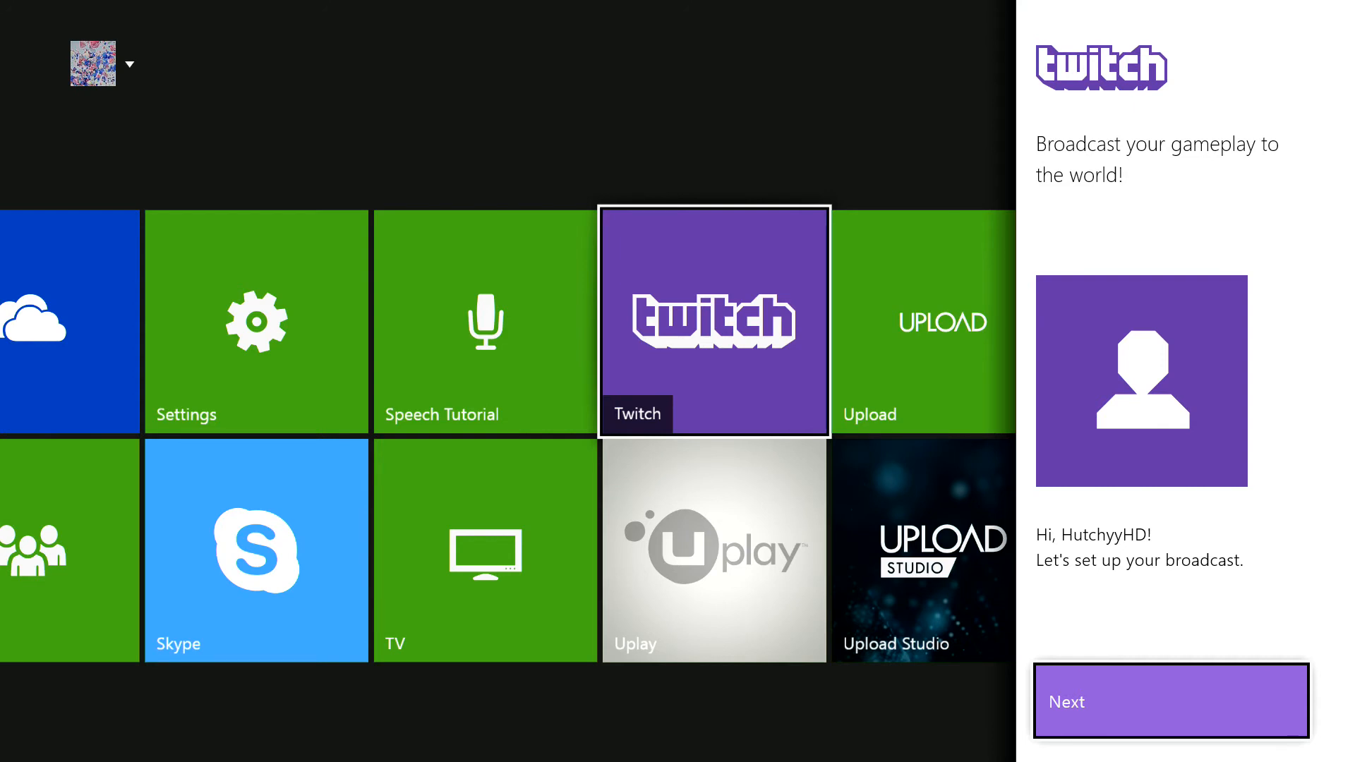
Complete broadcast setup leaving Enable Kinect and Enable Microphone both checked.
{"action": "left_click", "coordinate": [1170, 702]}
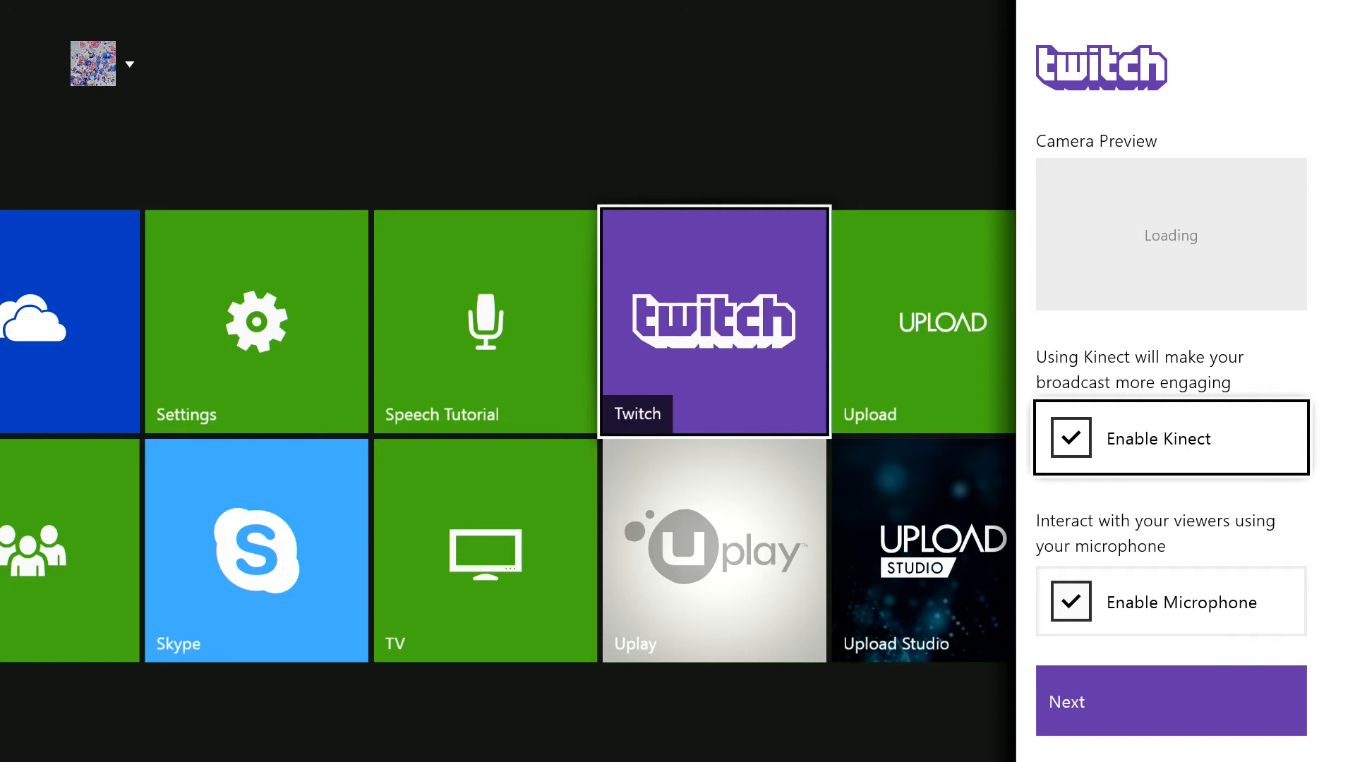
{"action": "left_click", "coordinate": [1169, 602]}
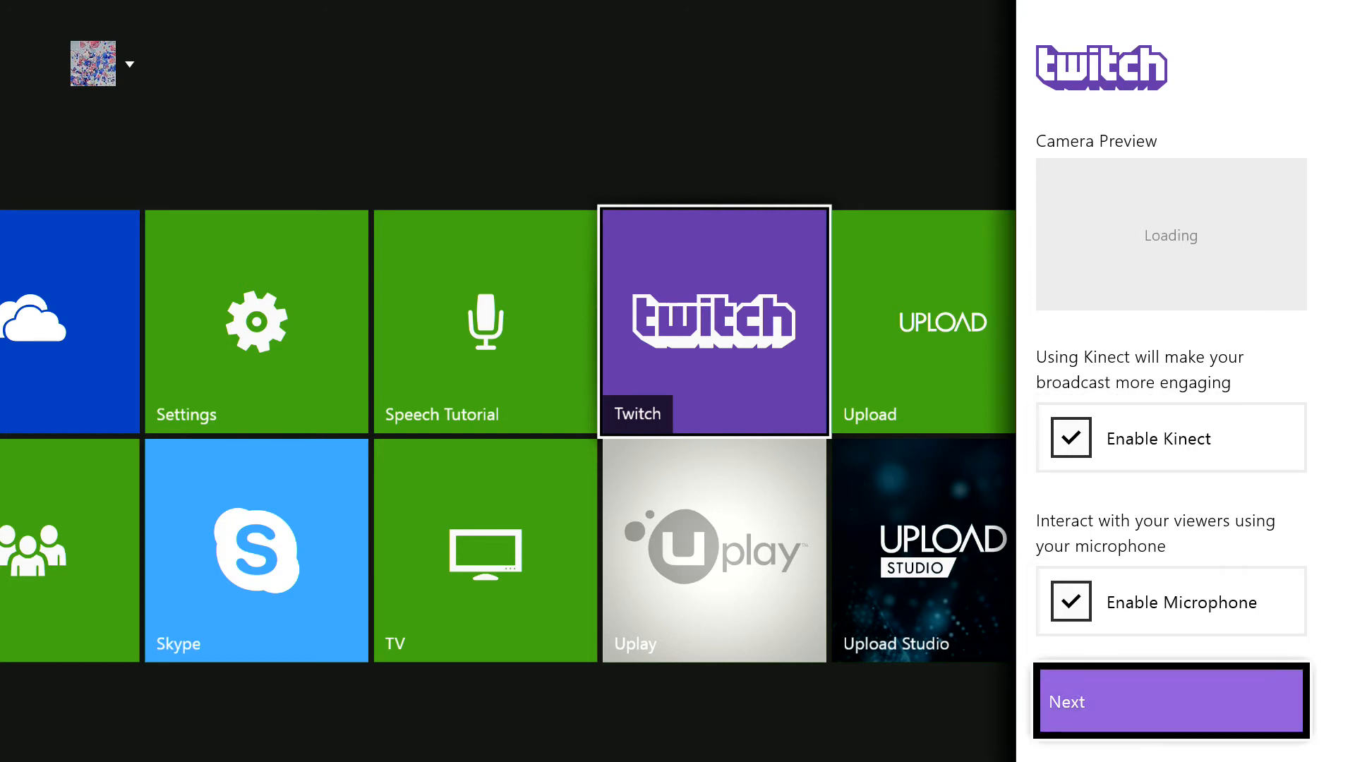
{"action": "left_click", "coordinate": [1170, 701]}
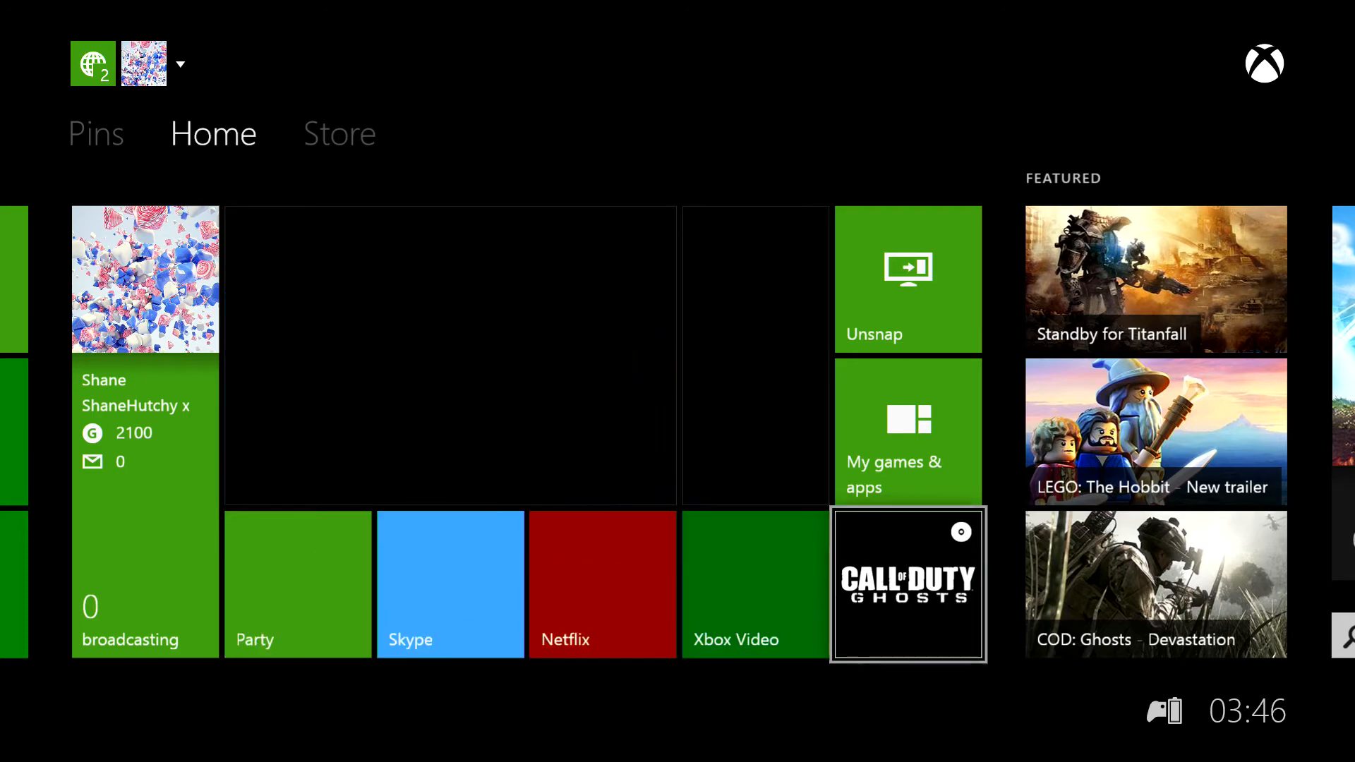
Launch Call of Duty: Ghosts from Home with the Twitch panel snapped alongside.
{"action": "left_click", "coordinate": [907, 583]}
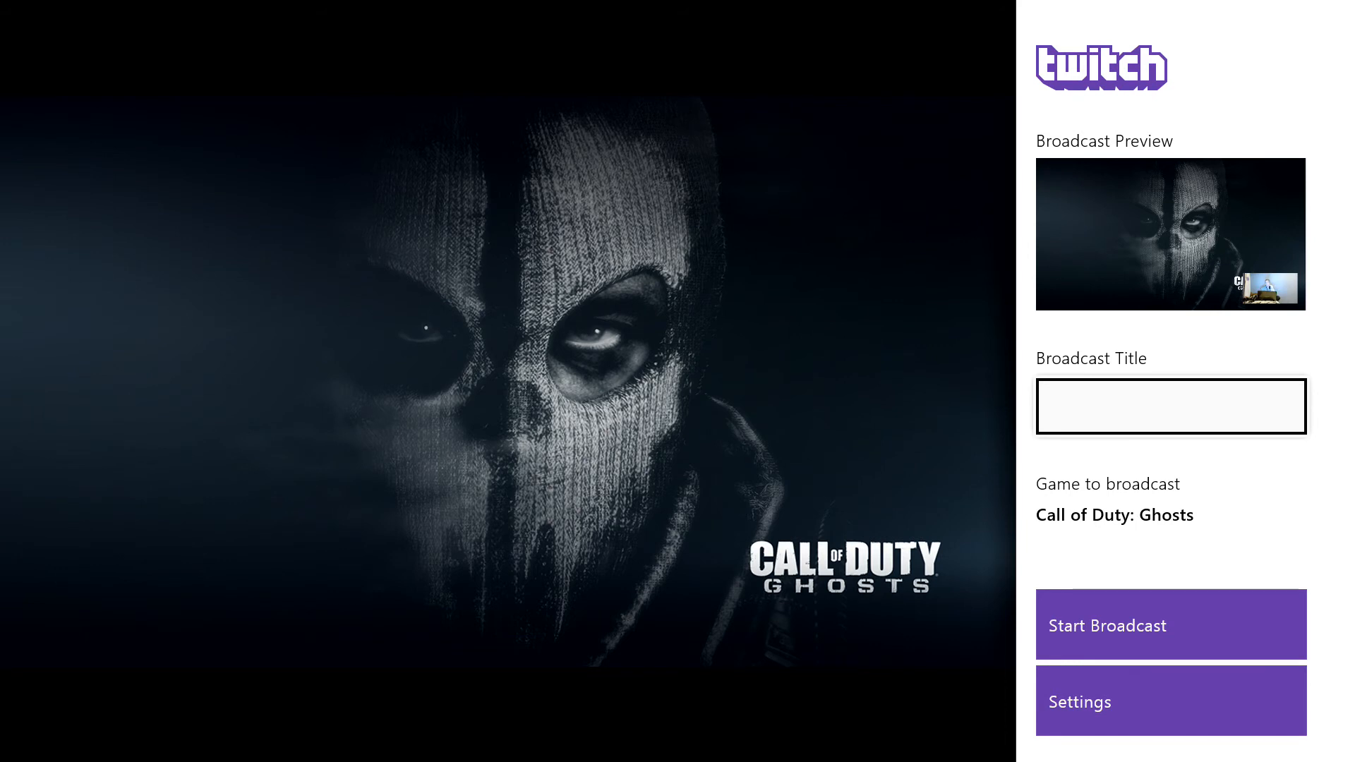
Enter 'Call Of Duty GHOSTS LIVE TEST' as the broadcast title and confirm it.
{"action": "left_click", "coordinate": [1170, 406]}
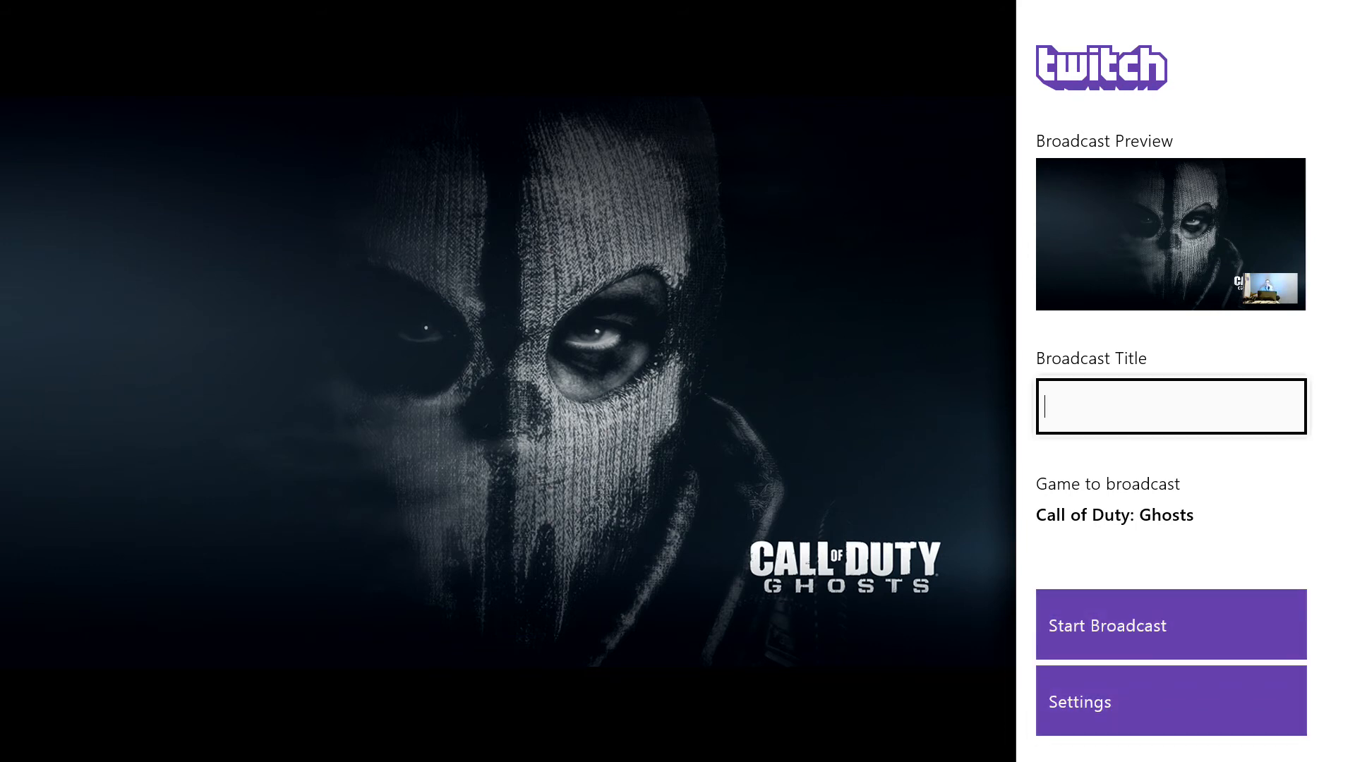
{"action": "left_click", "coordinate": [1170, 407]}
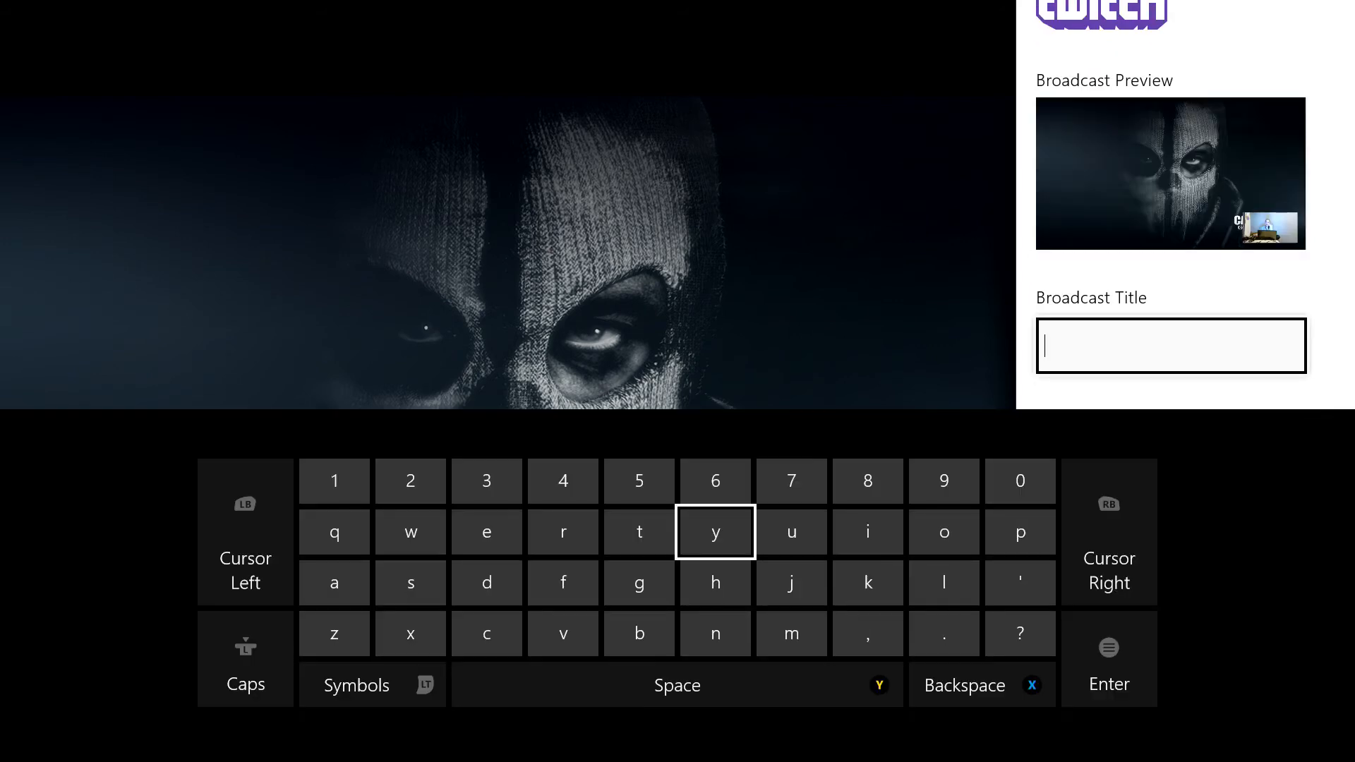
{"action": "left_click", "coordinate": [245, 659]}
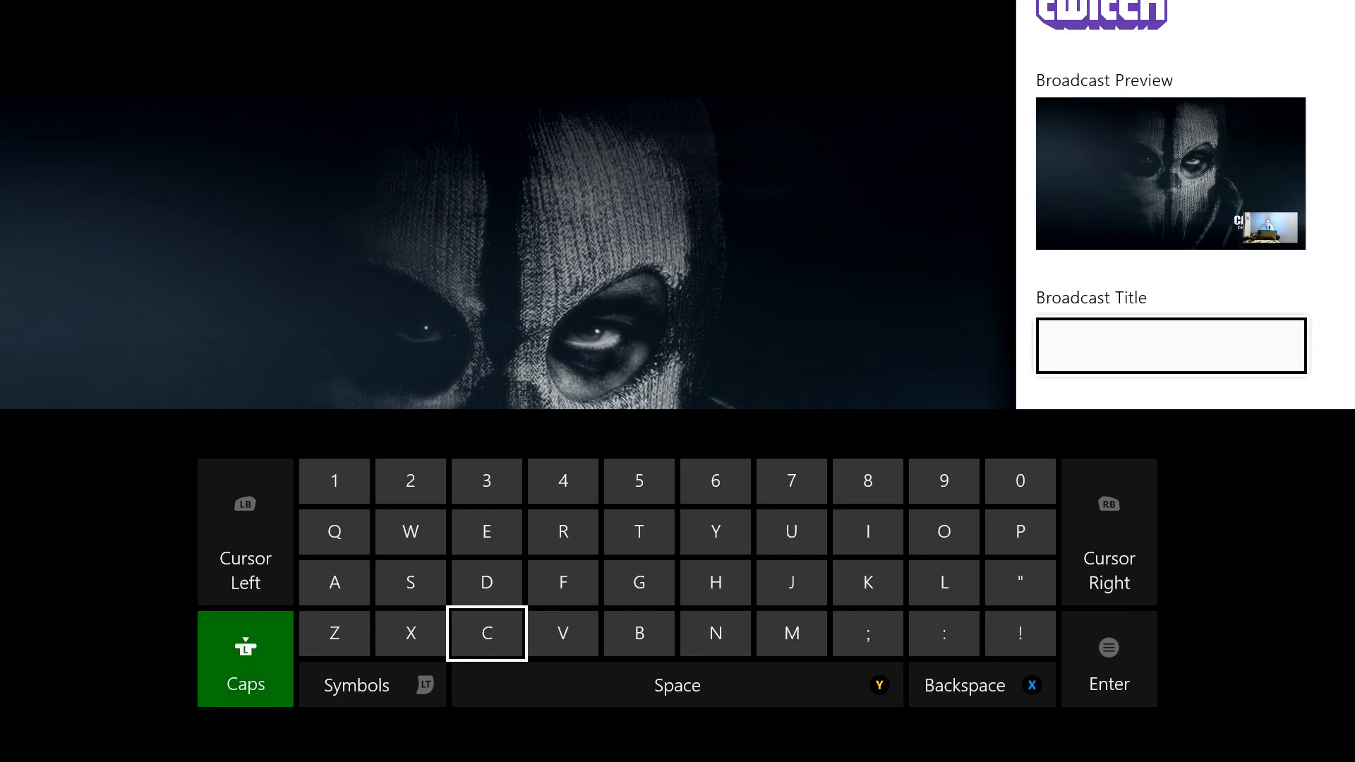
{"action": "left_click", "coordinate": [485, 634]}
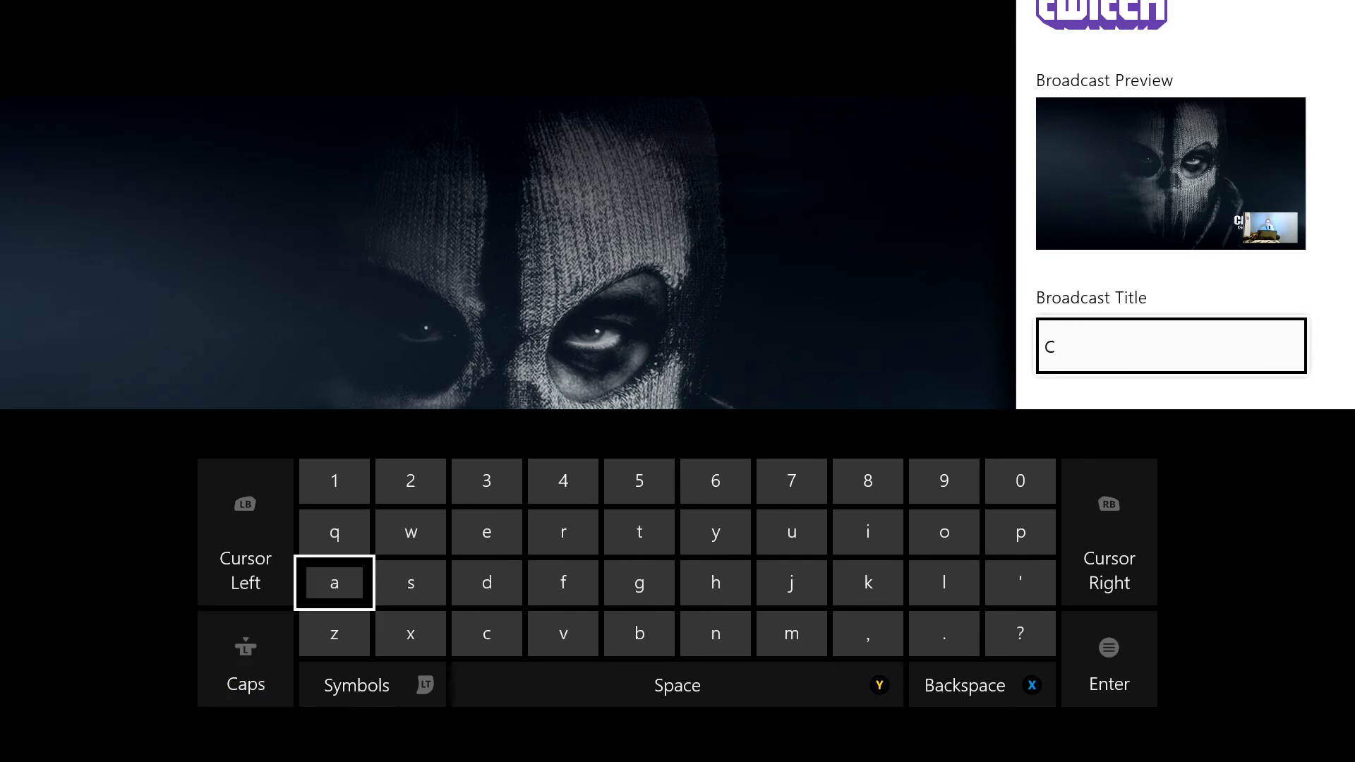
{"action": "left_click", "coordinate": [333, 582]}
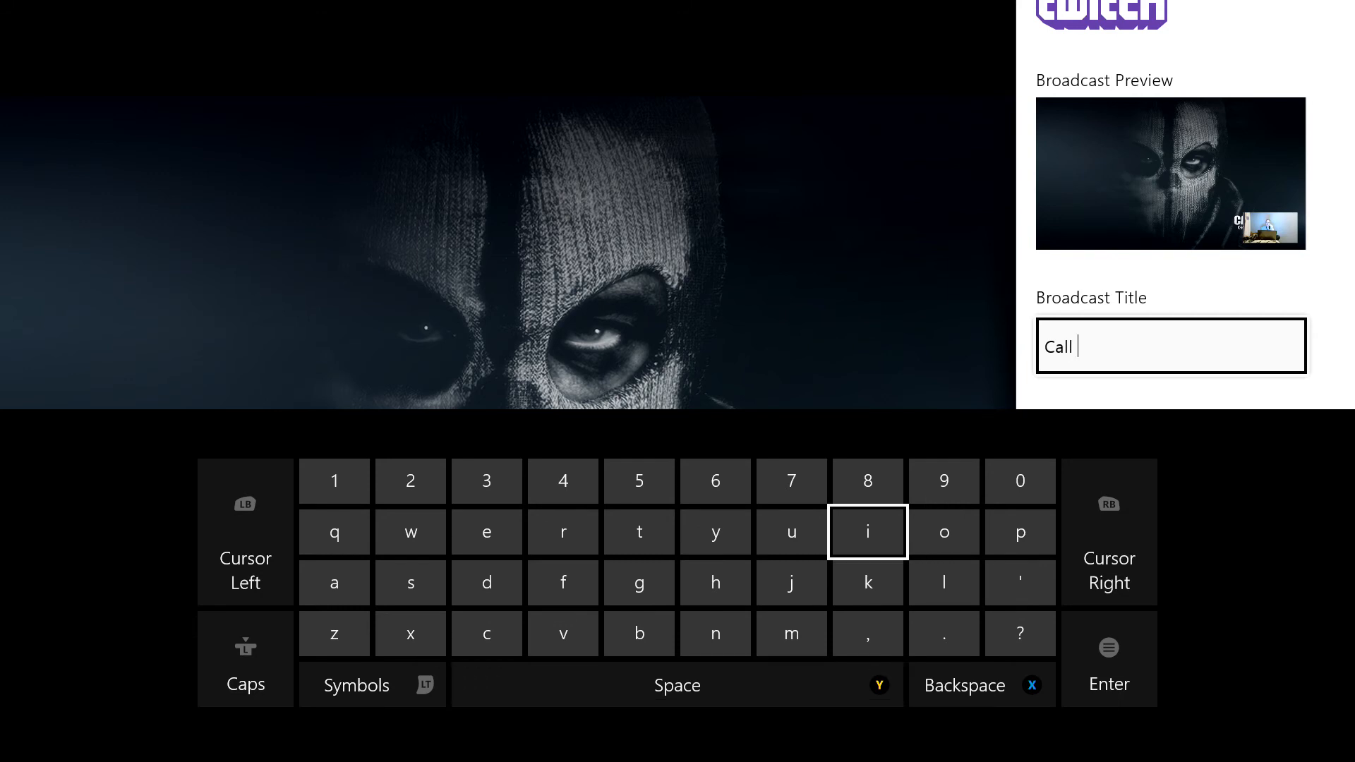
{"action": "left_click", "coordinate": [245, 659]}
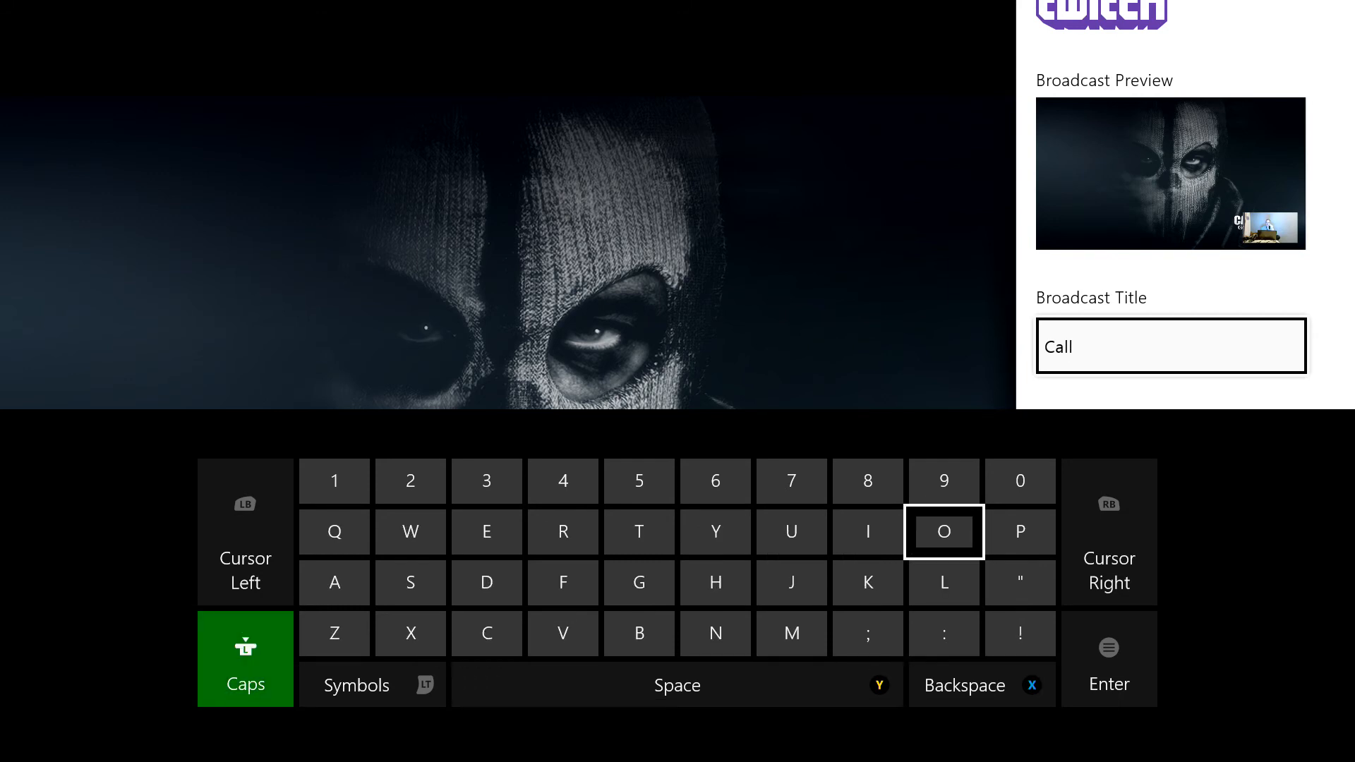
{"action": "left_click", "coordinate": [944, 533]}
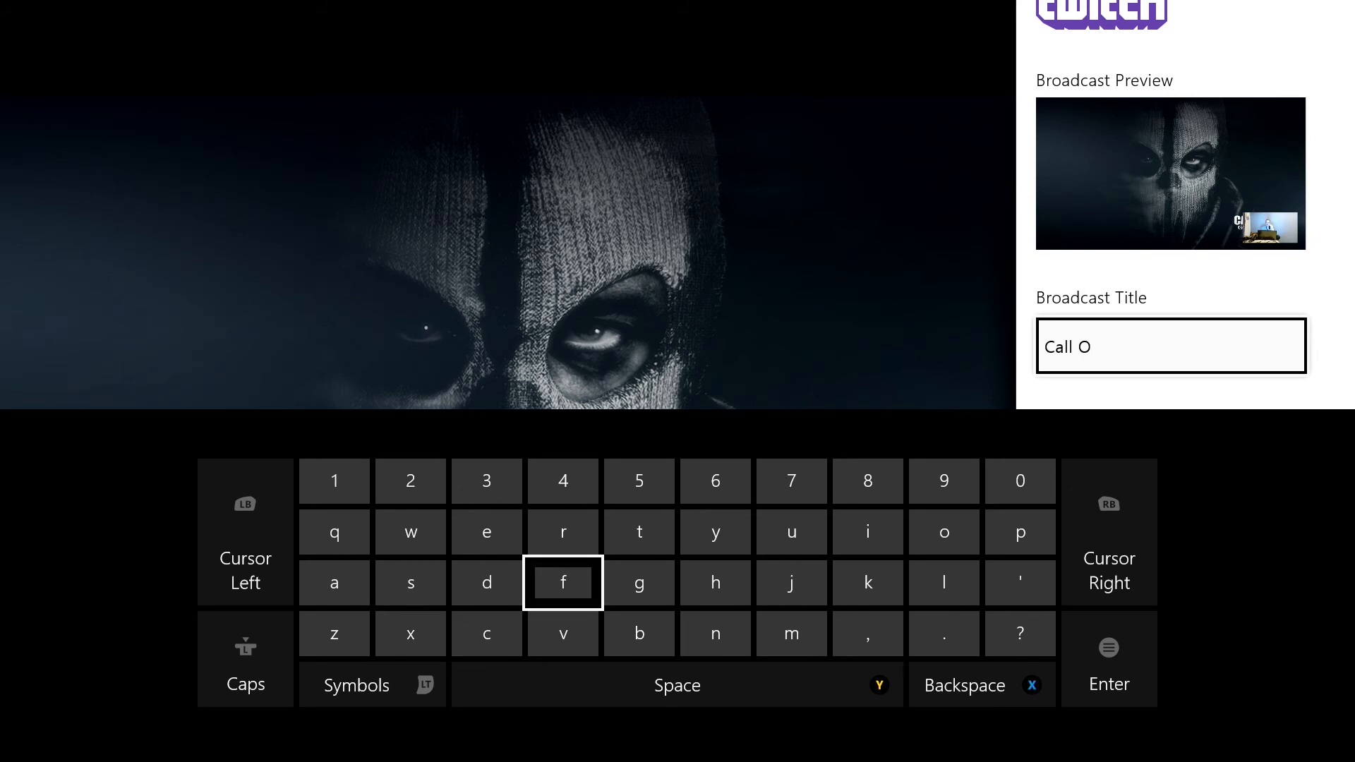
{"action": "left_click", "coordinate": [246, 660]}
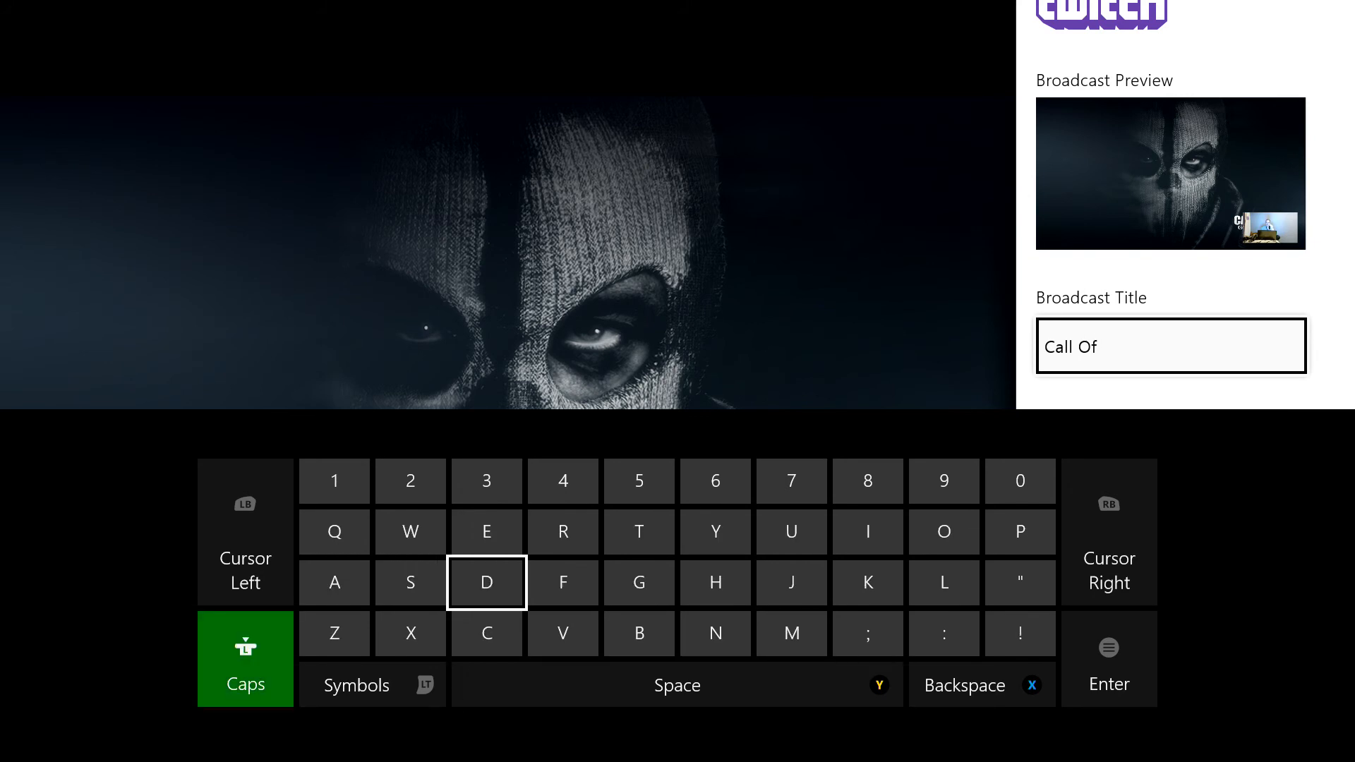
{"action": "left_click", "coordinate": [485, 583]}
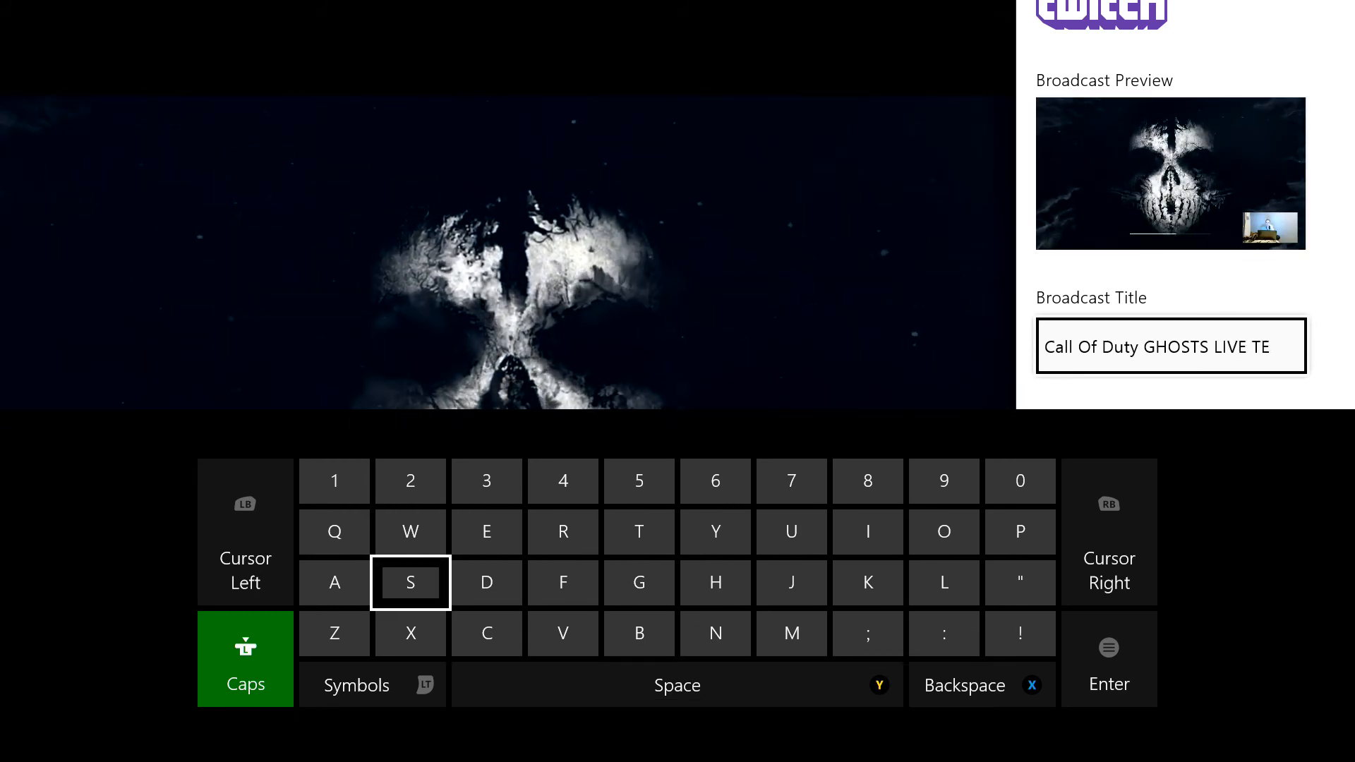
{"action": "left_click", "coordinate": [638, 532]}
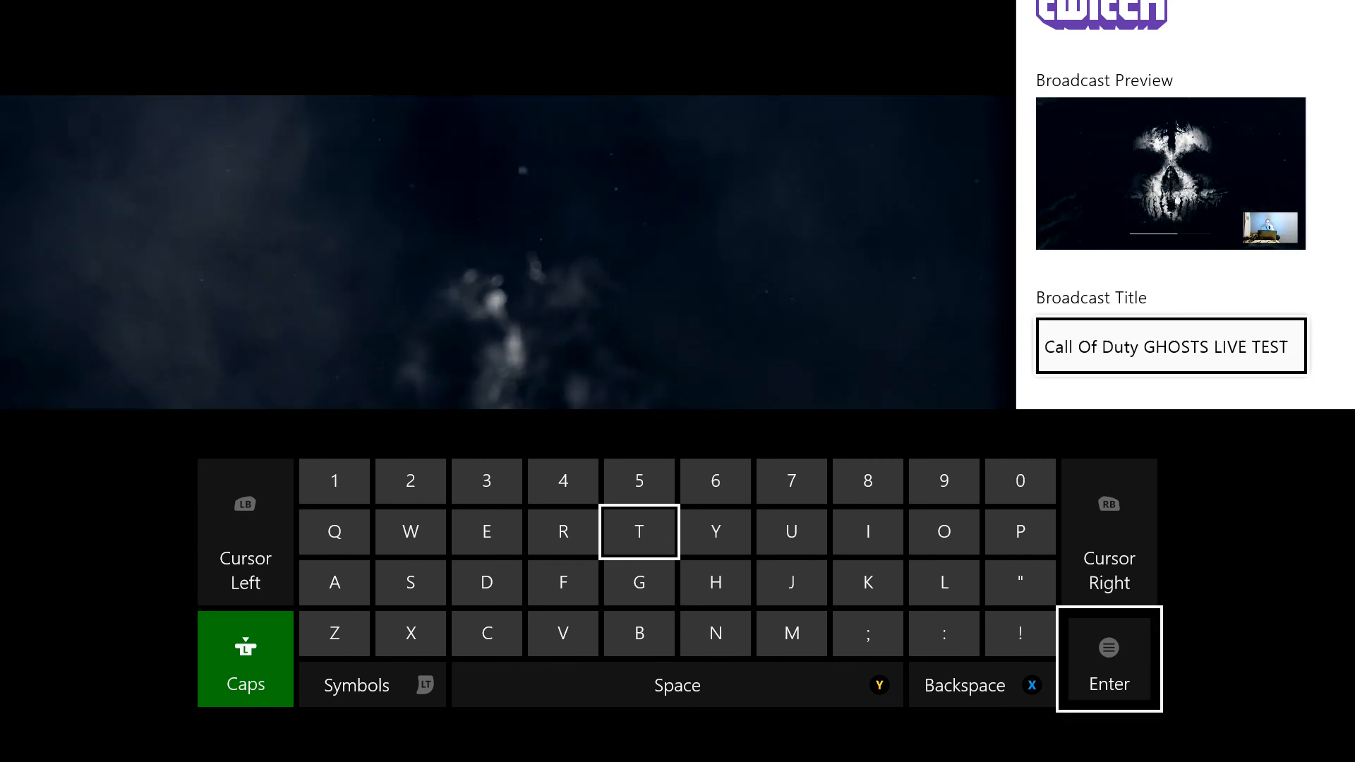
{"action": "left_click", "coordinate": [1109, 669]}
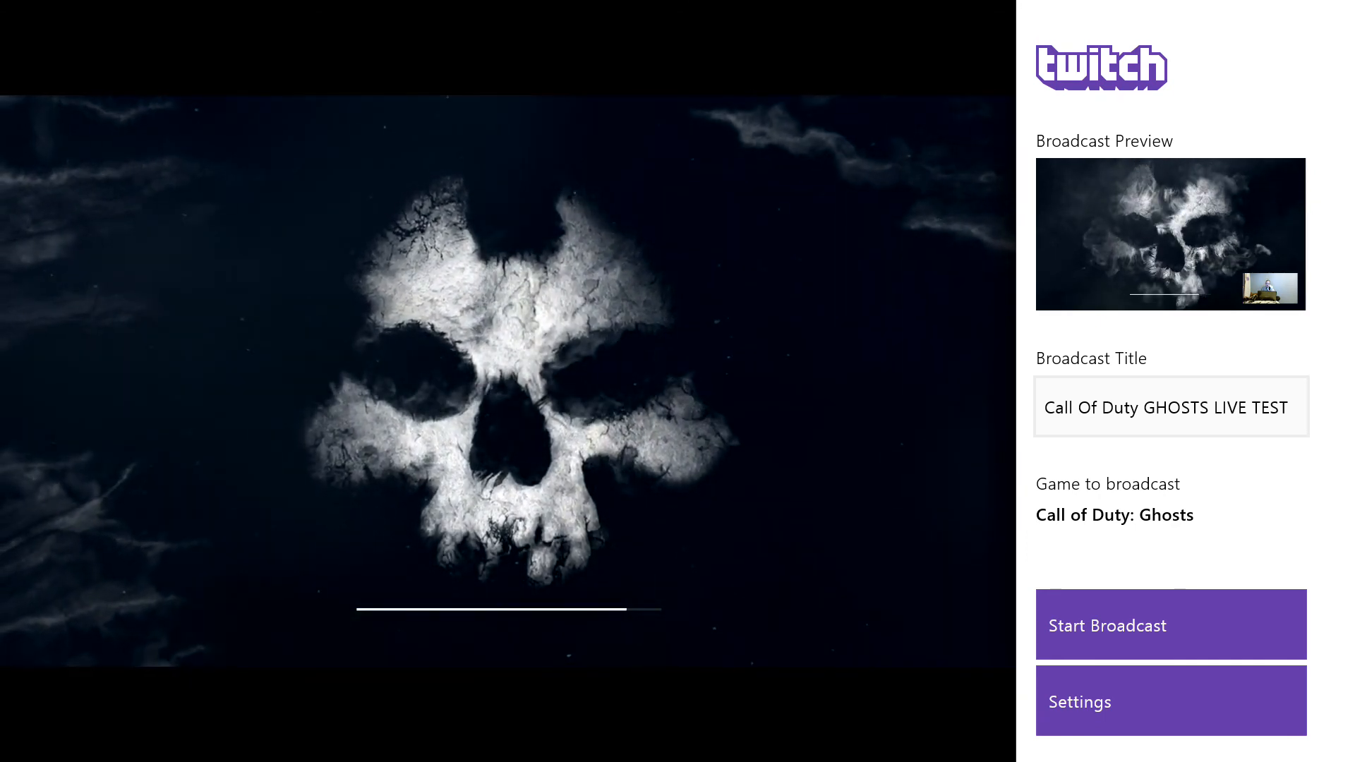
Start the live broadcast of Call of Duty: Ghosts.
{"action": "left_click", "coordinate": [1171, 626]}
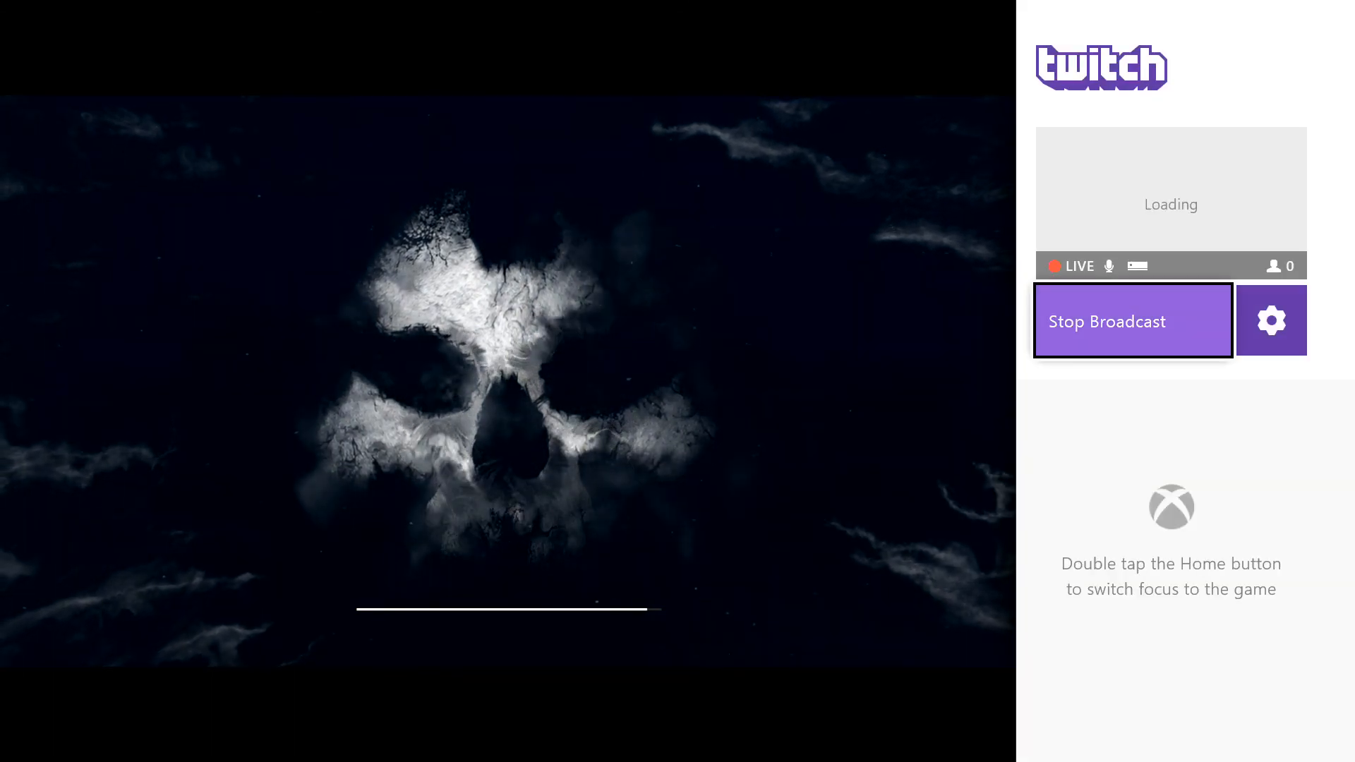